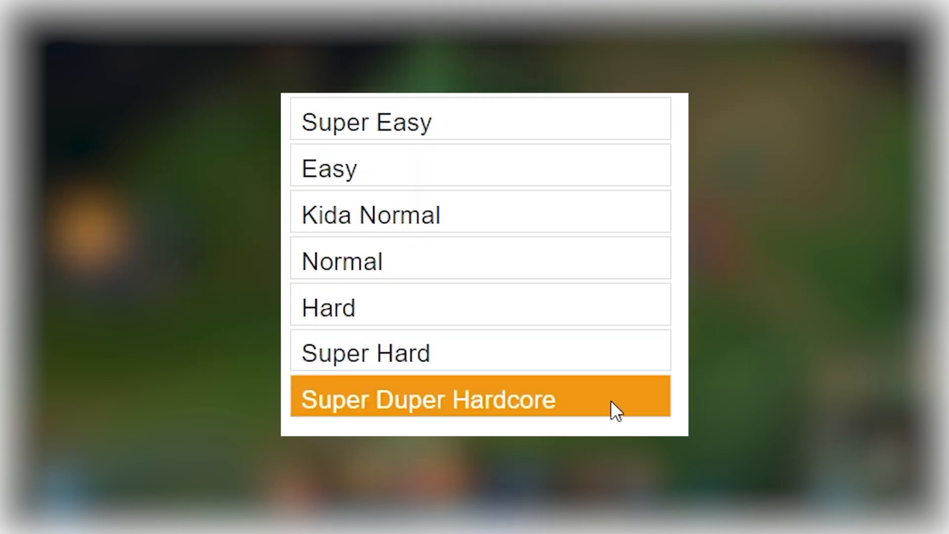
mouse_move(537, 132)
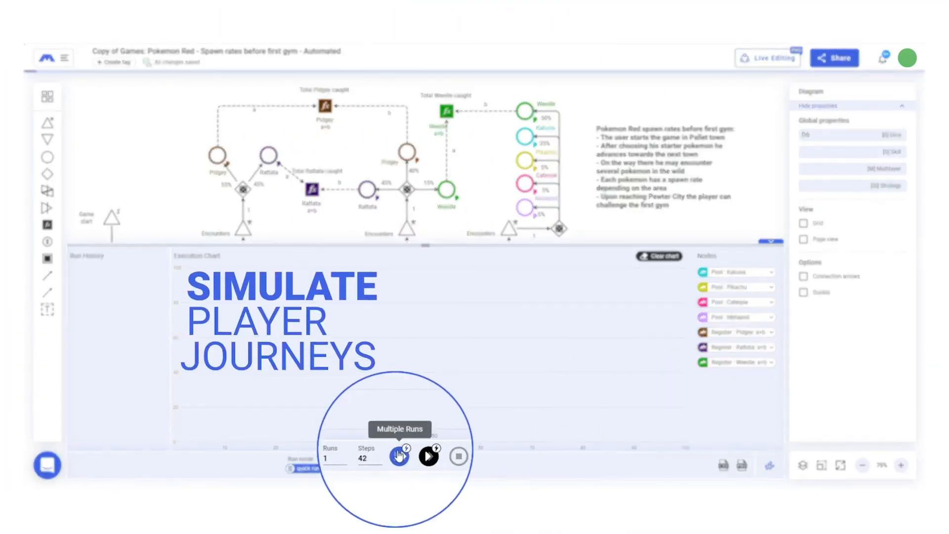
Step: Run the AI Dodge diagram 50 steps at 0.1 s speed, leaving 31 in No Dodge
click(399, 457)
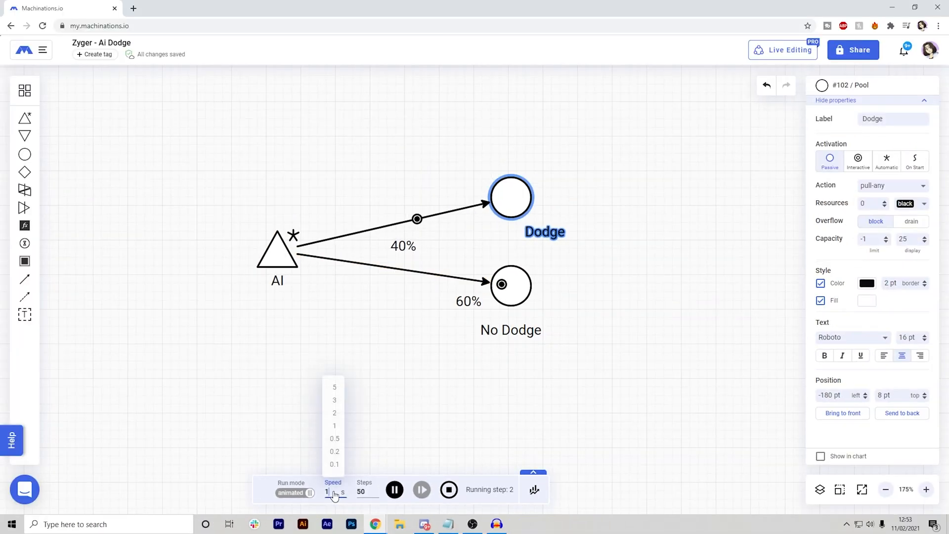
click(334, 464)
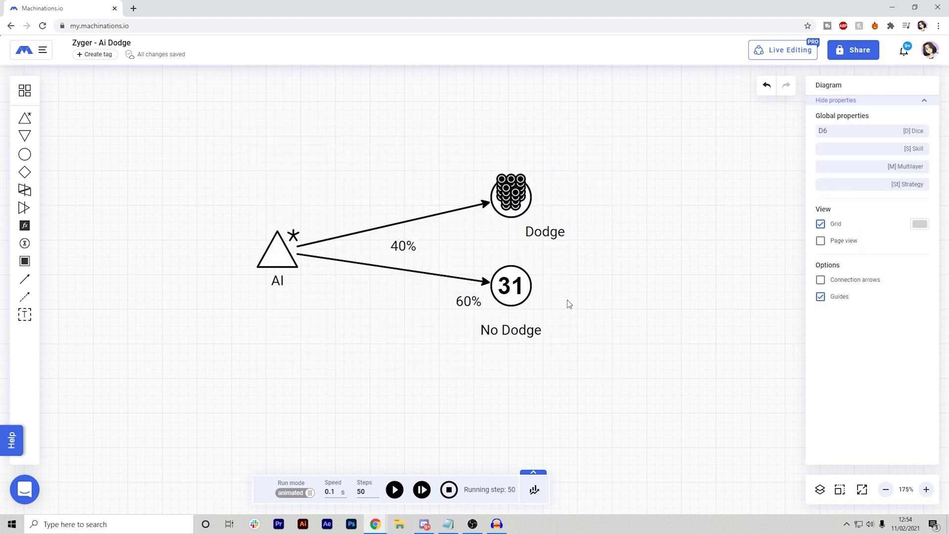
mouse_move(602, 368)
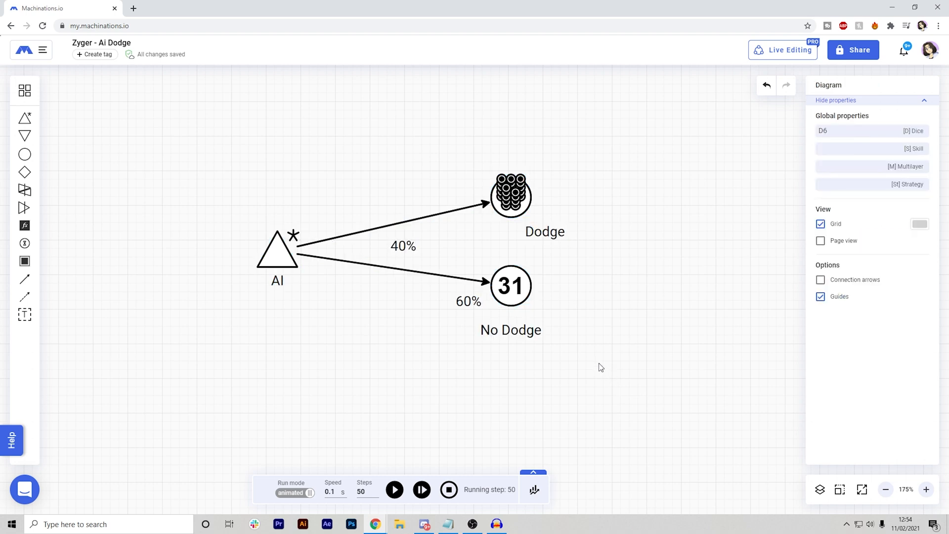
click(398, 225)
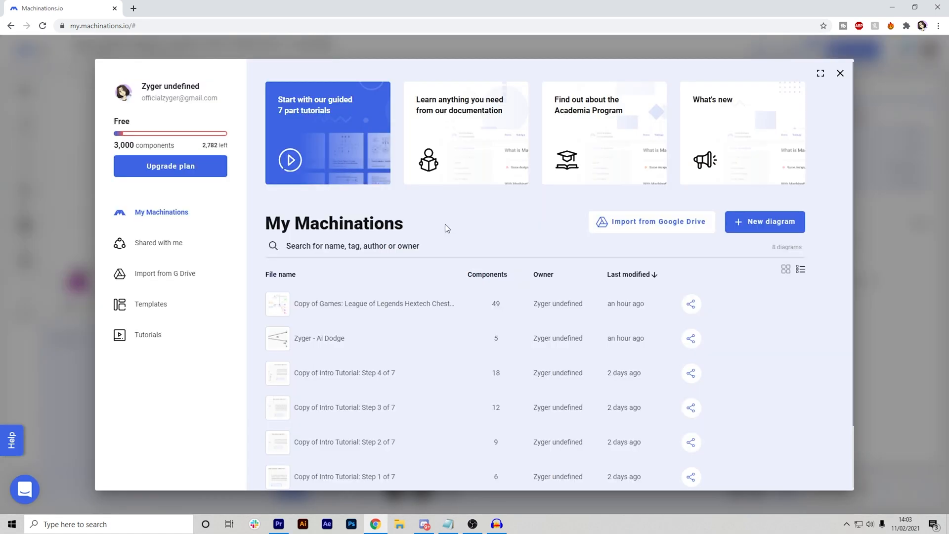
Step: Open Intro Tutorial: Step 1 of 7 from the Tutorials list
click(147, 335)
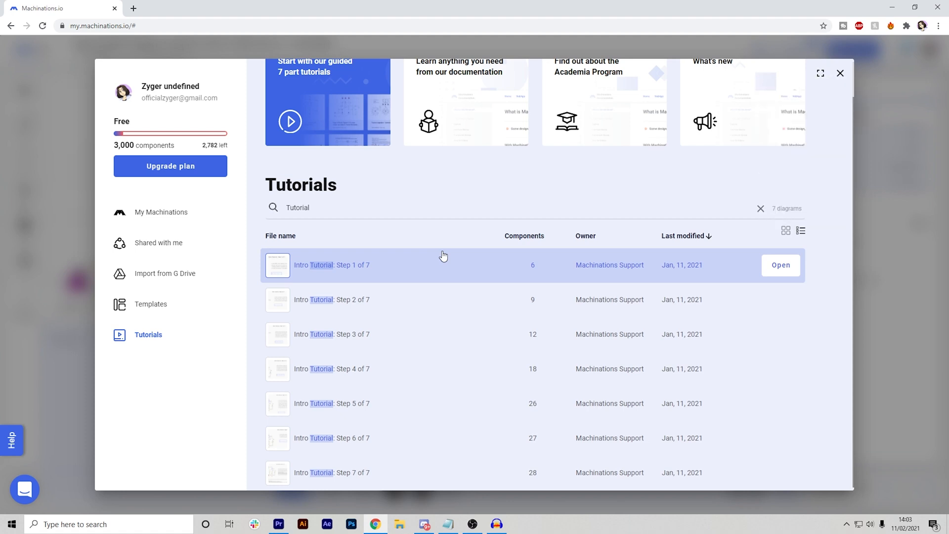
mouse_move(447, 255)
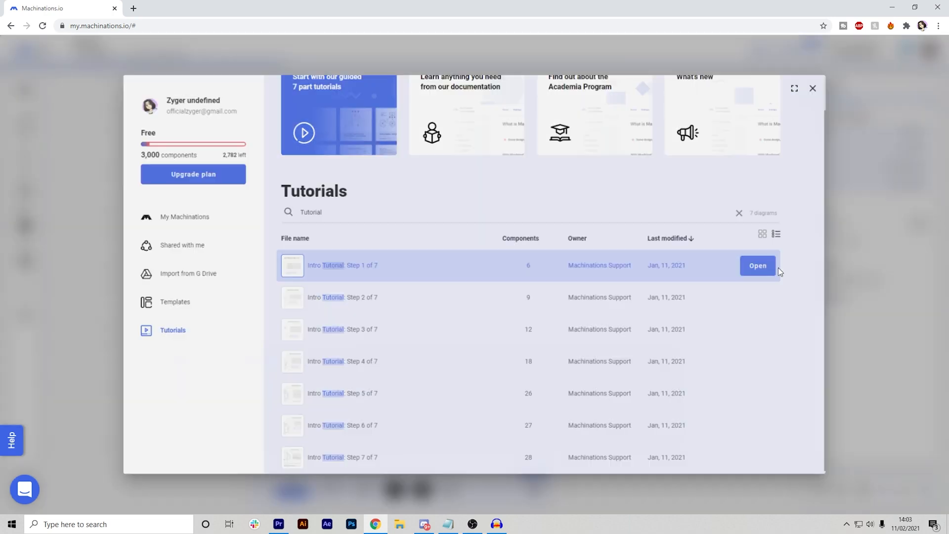
click(757, 266)
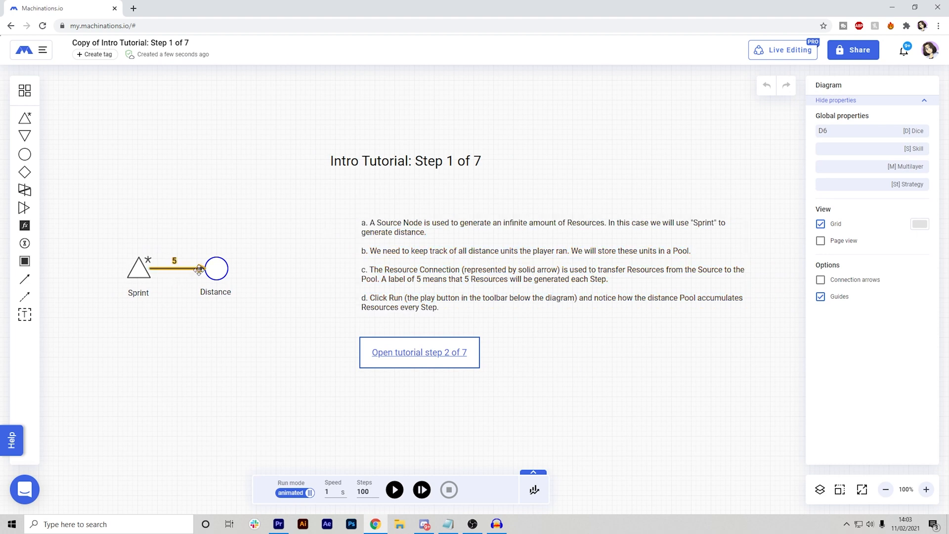
click(275, 305)
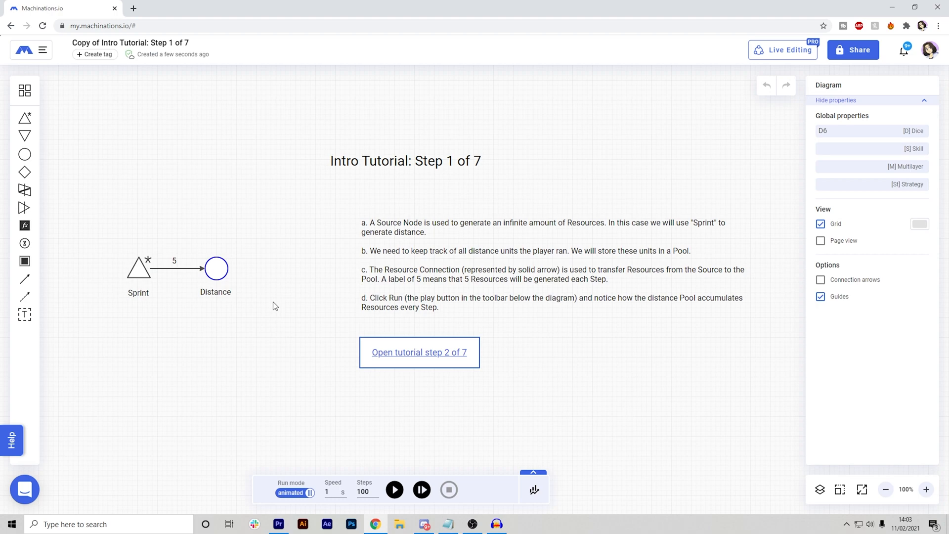
mouse_move(419, 357)
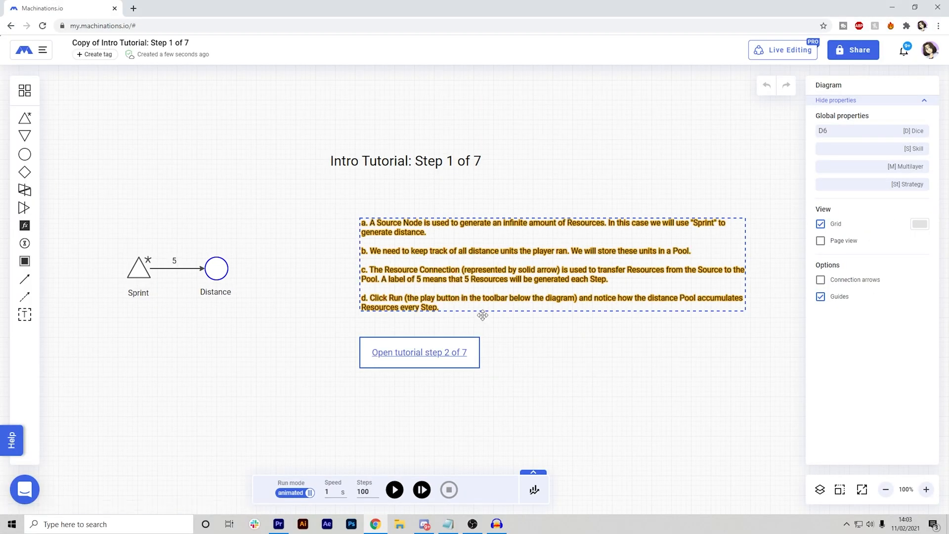
click(524, 336)
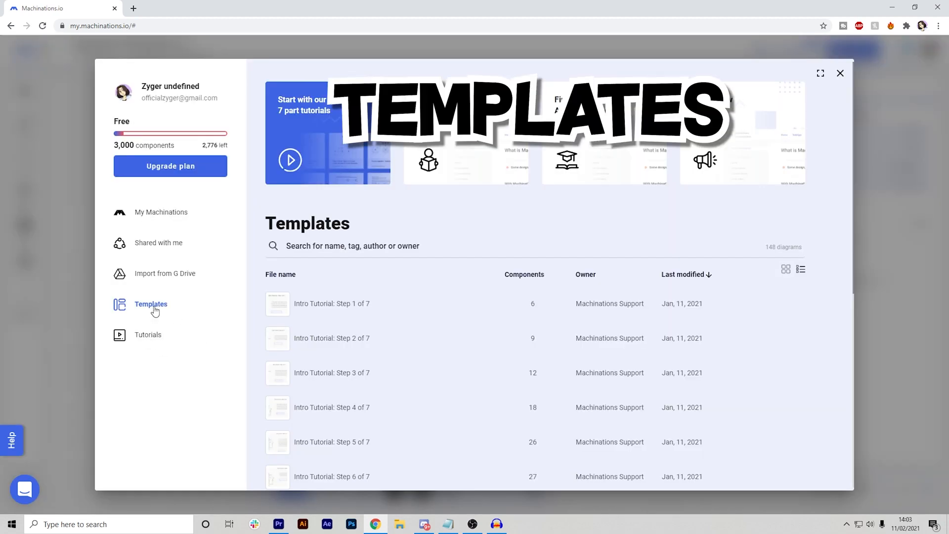
Step: Scroll the templates and open League of Legends Hextech Chest Gacha v2 - Automated
scroll(down, 3)
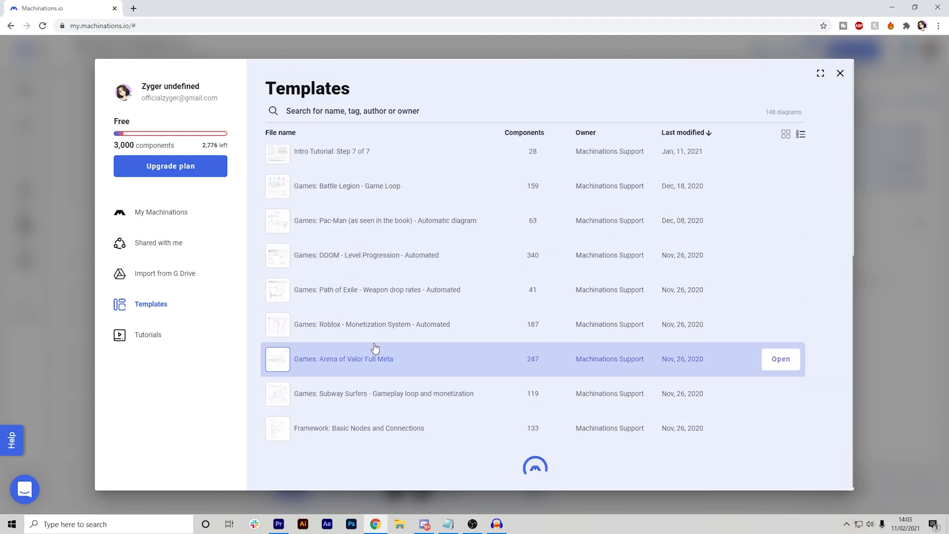
scroll(down, 3)
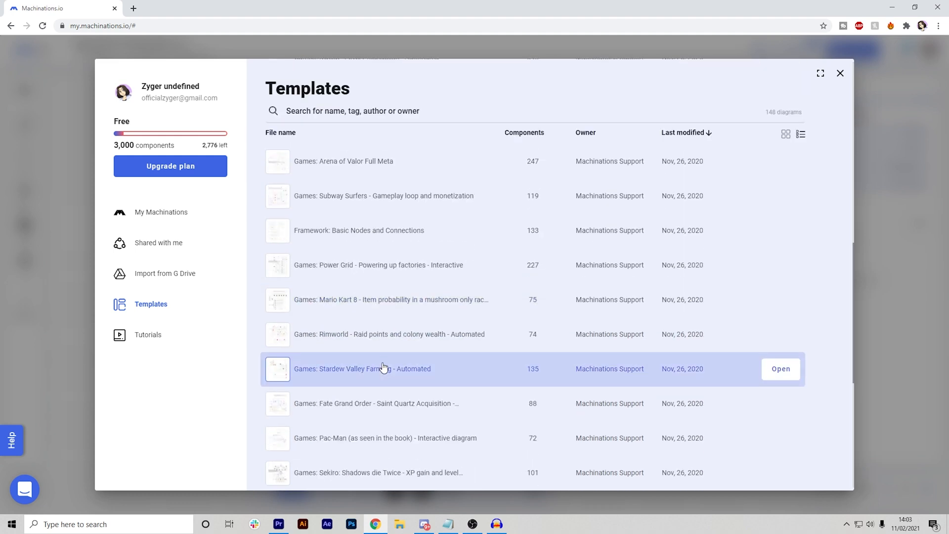
mouse_move(383, 348)
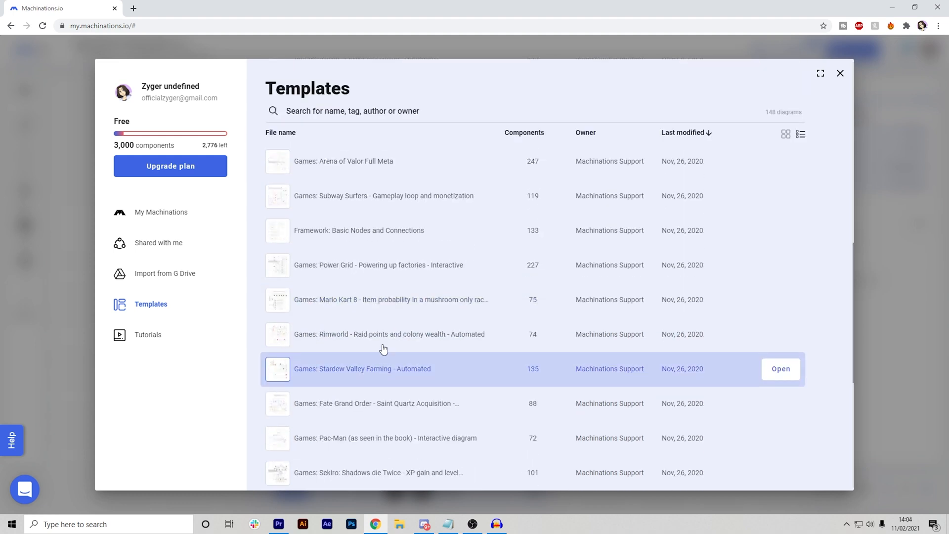
mouse_move(396, 341)
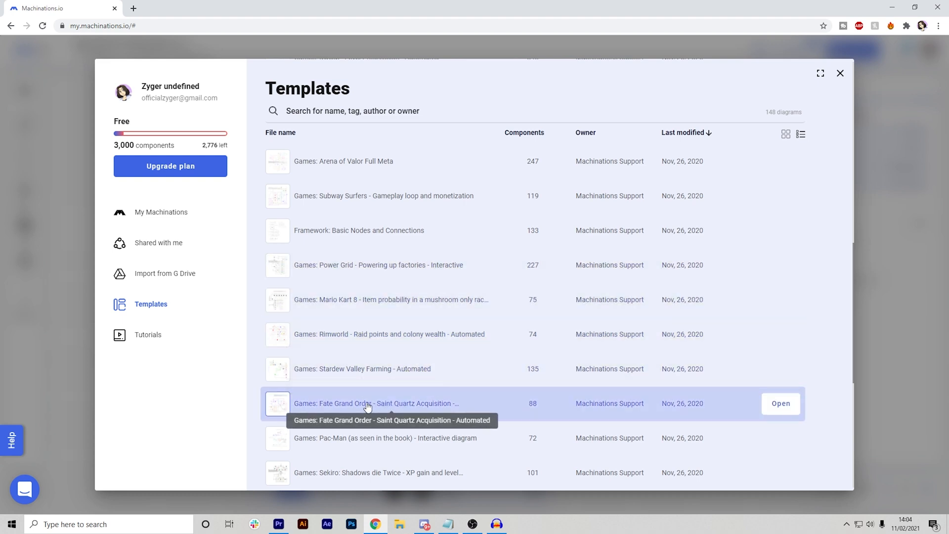
mouse_move(531, 344)
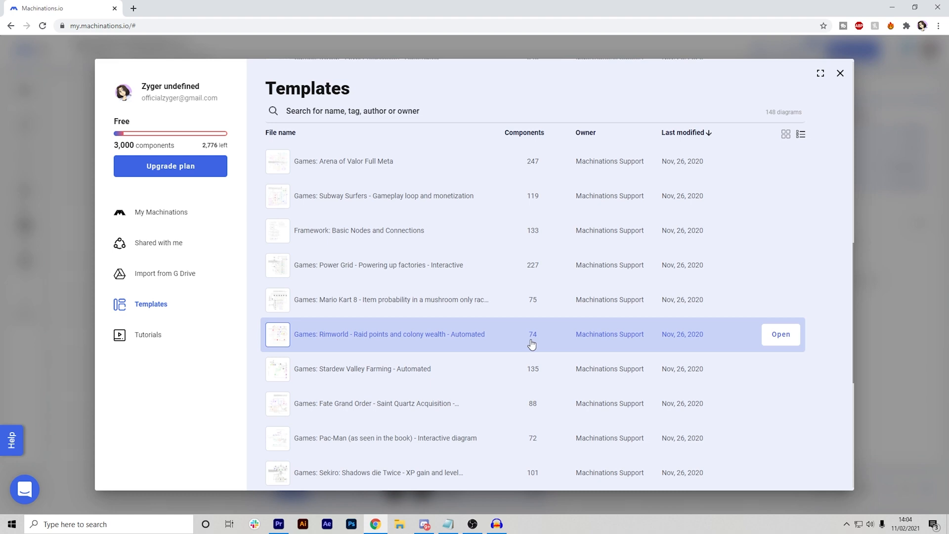
scroll(down, 3)
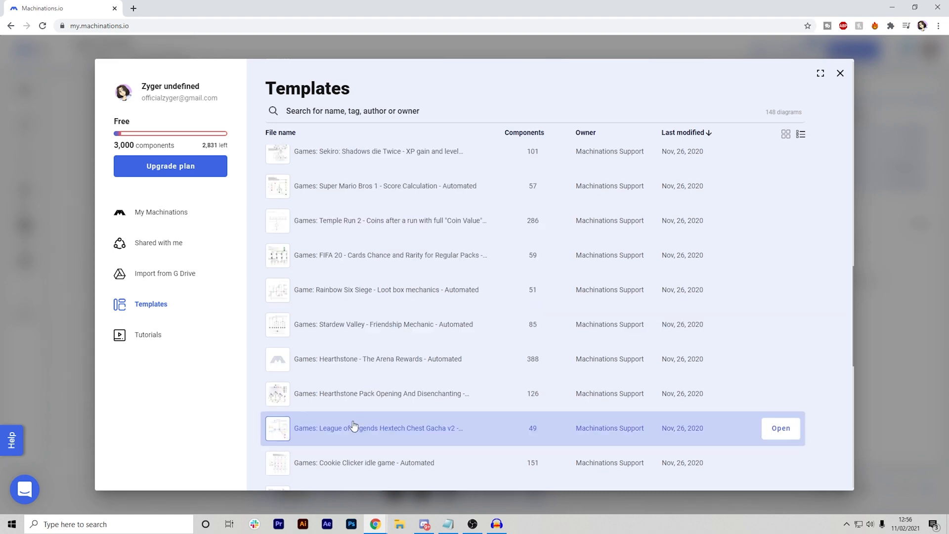
mouse_move(365, 429)
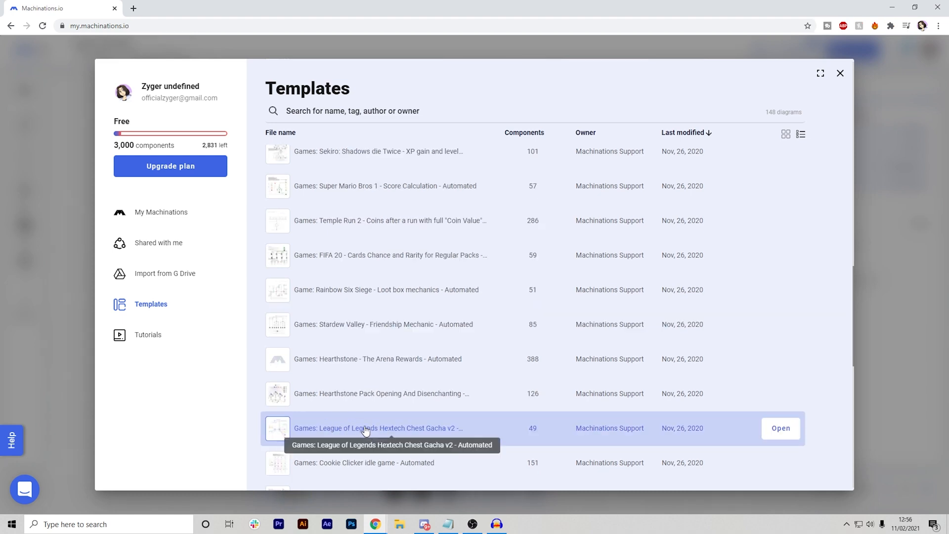
click(780, 428)
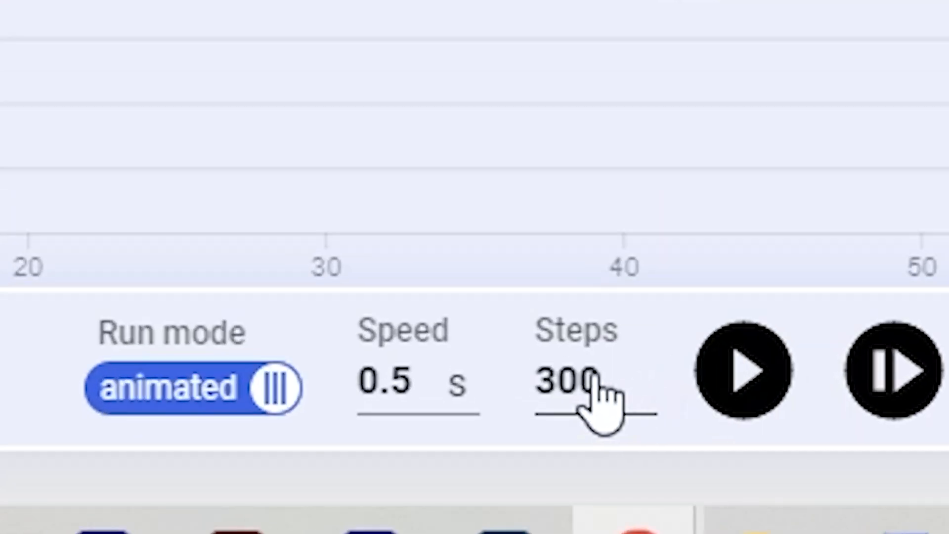
mouse_move(404, 410)
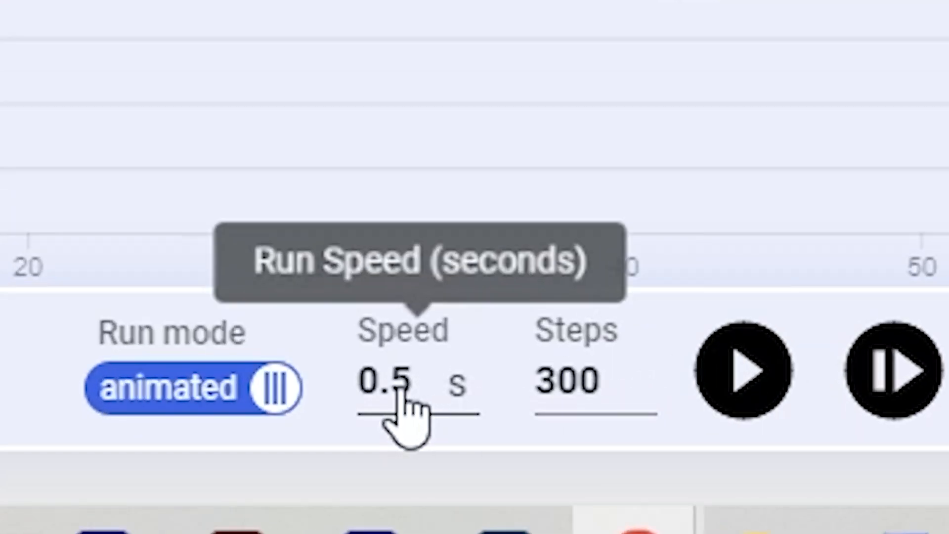
Step: Set the simulation speed to 0.1 s and run 300 steps
click(389, 384)
text(0.1)
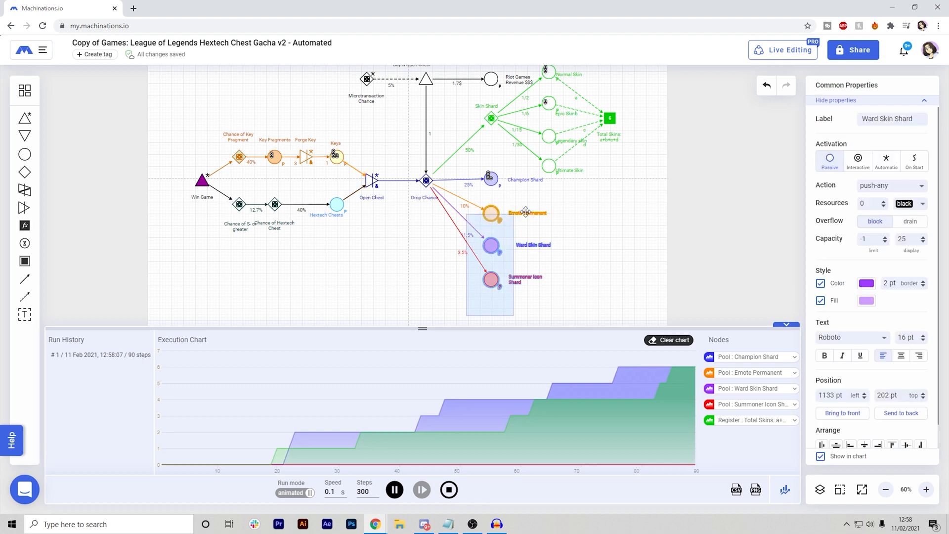
click(590, 239)
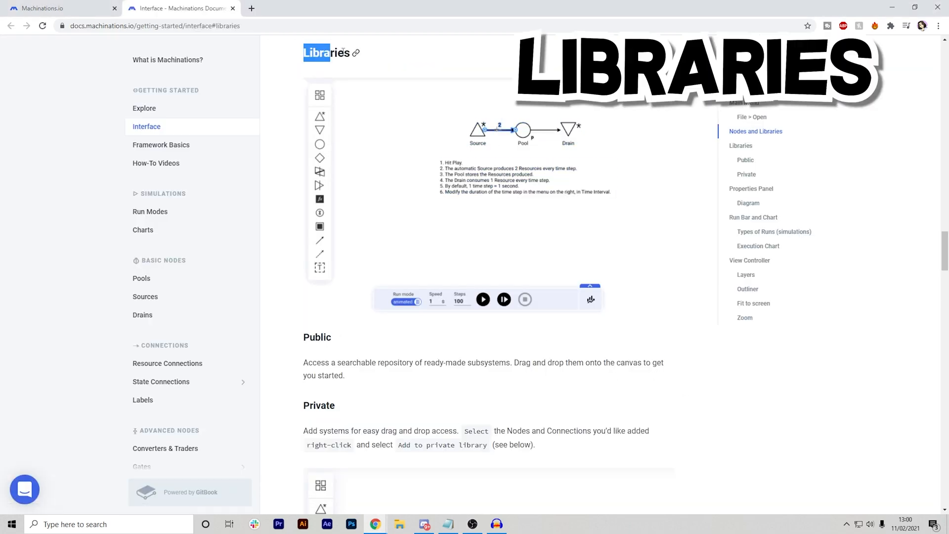
Step: Scroll the Interface docs to Libraries, typing 'test' and 'register' along the way
scroll(down, 3)
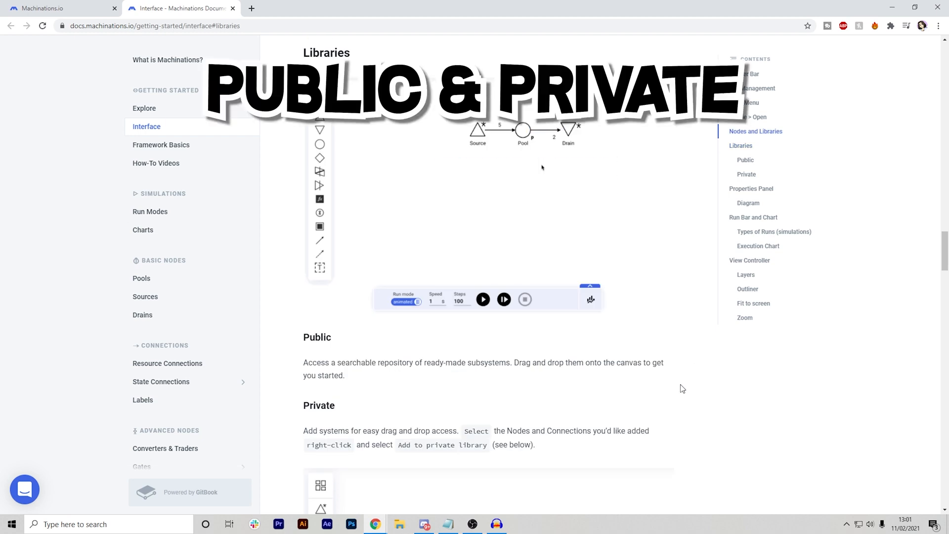
right_click(569, 132)
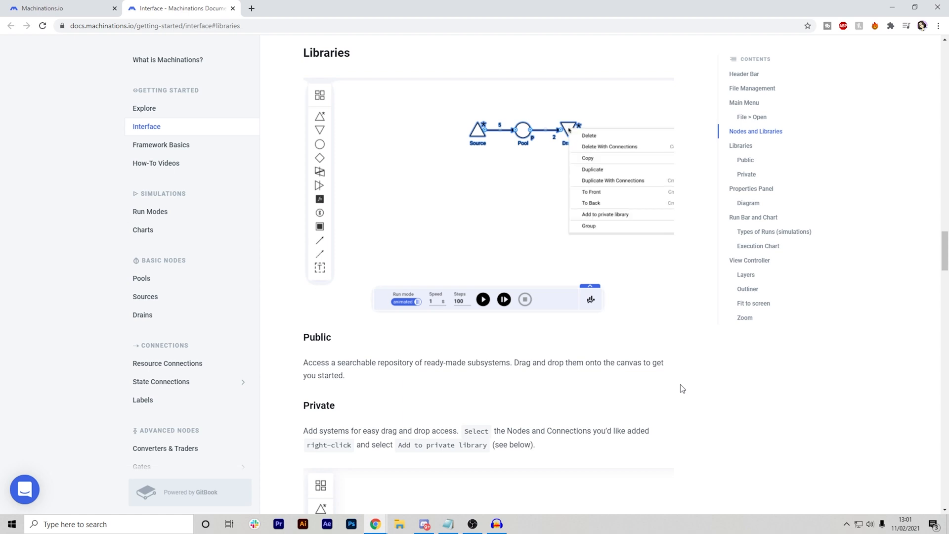
mouse_move(619, 218)
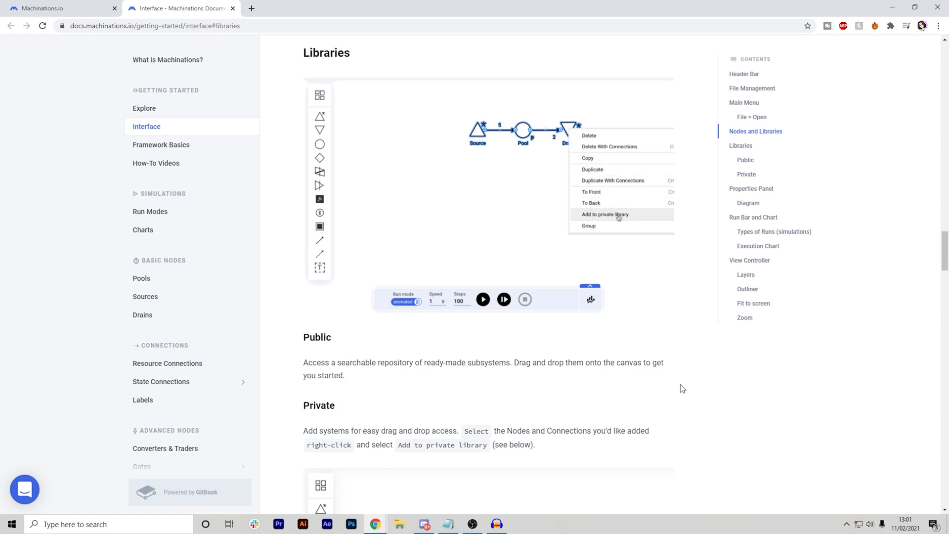
click(605, 214)
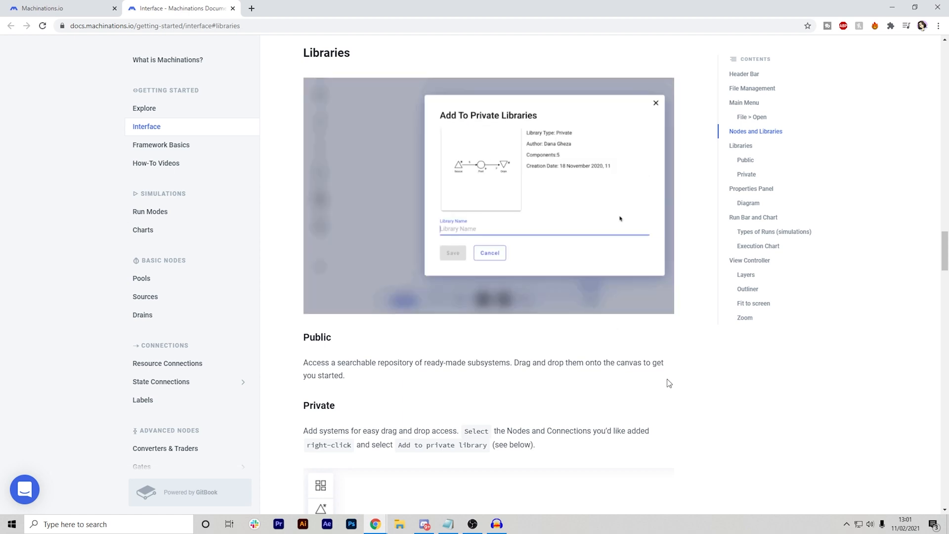
text(test)
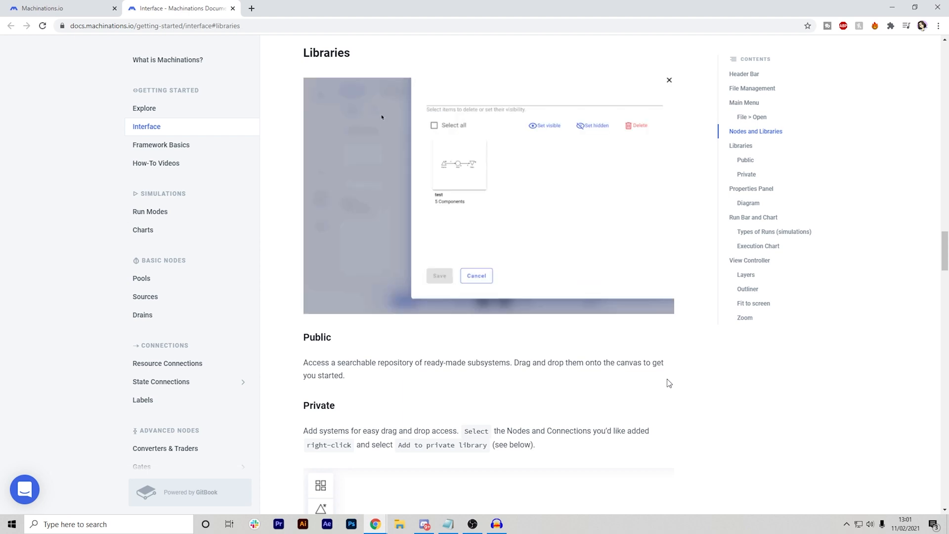
click(434, 125)
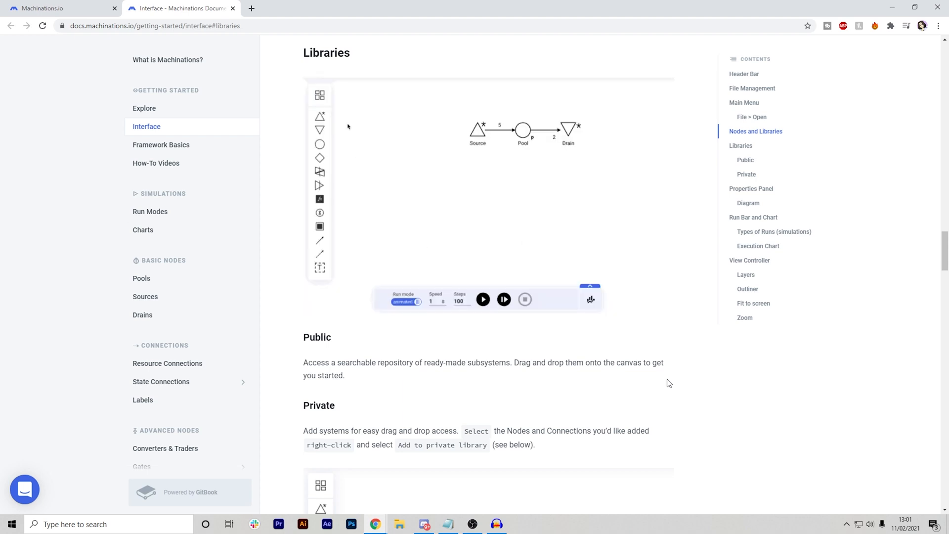
click(319, 95)
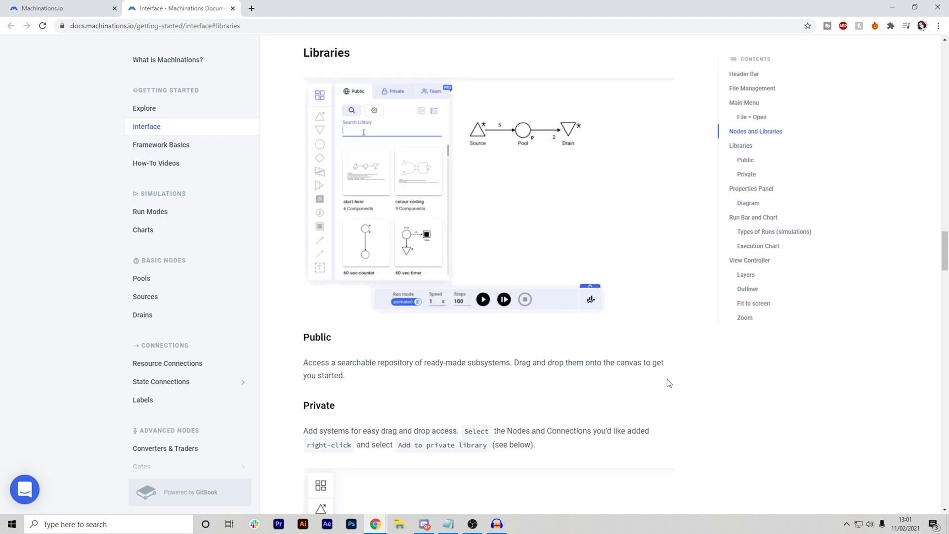
text(register)
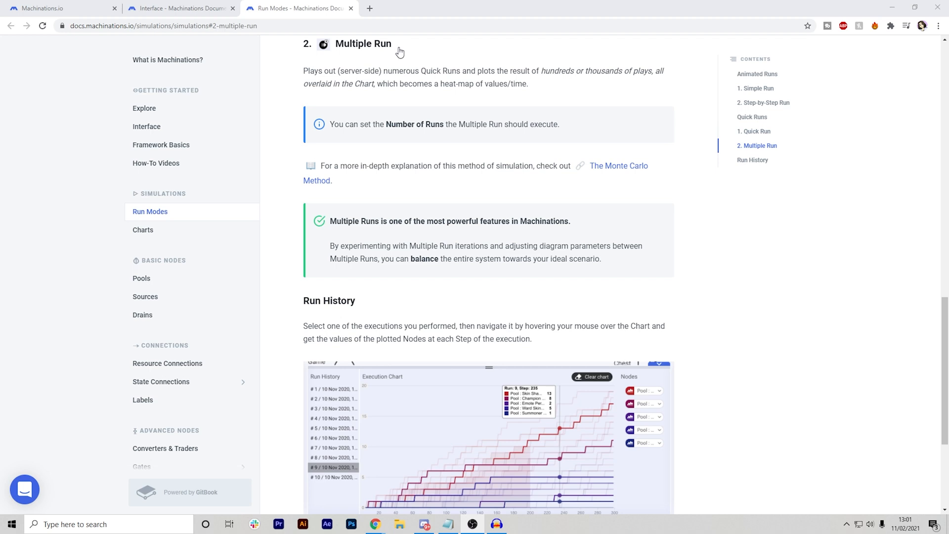
mouse_move(423, 163)
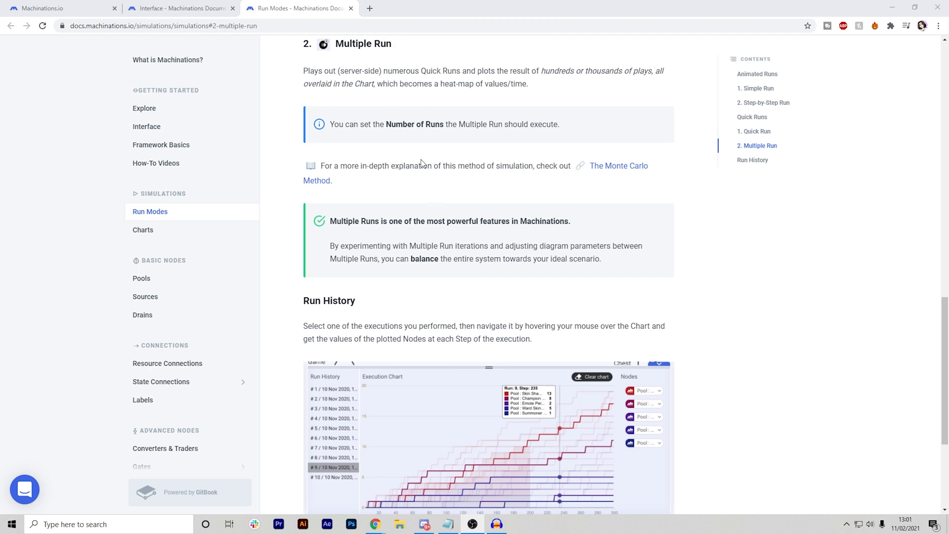
mouse_move(443, 176)
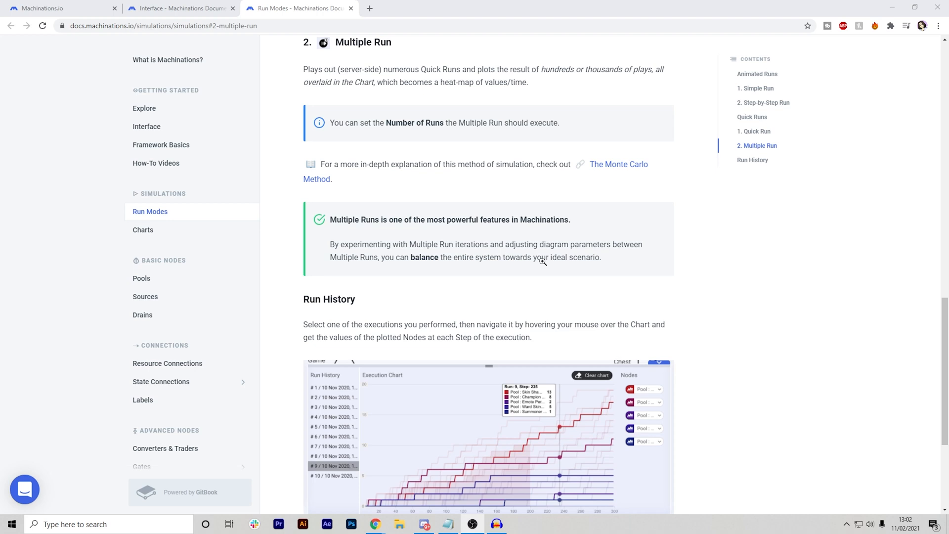
Step: Scroll the Run Modes page through Multiple Run to Run History
scroll(down, 3)
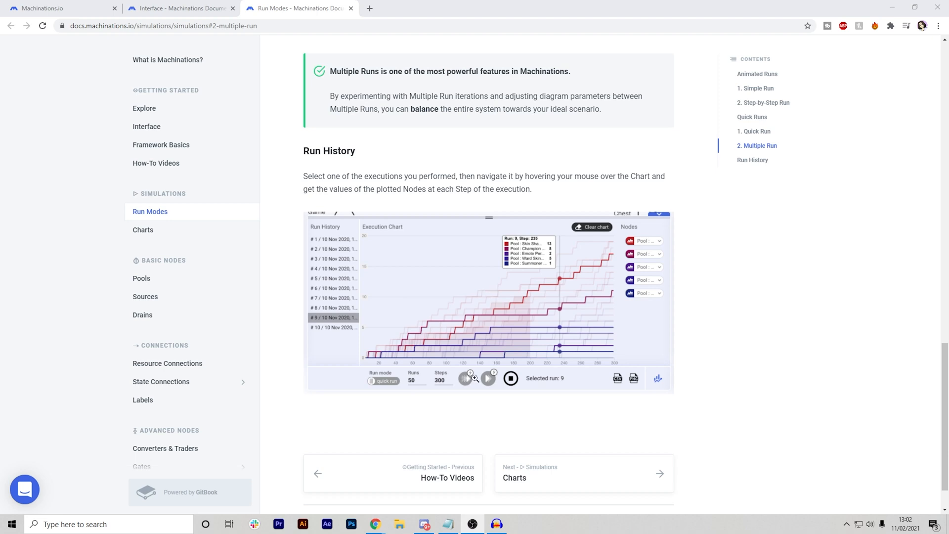
scroll(up, 3)
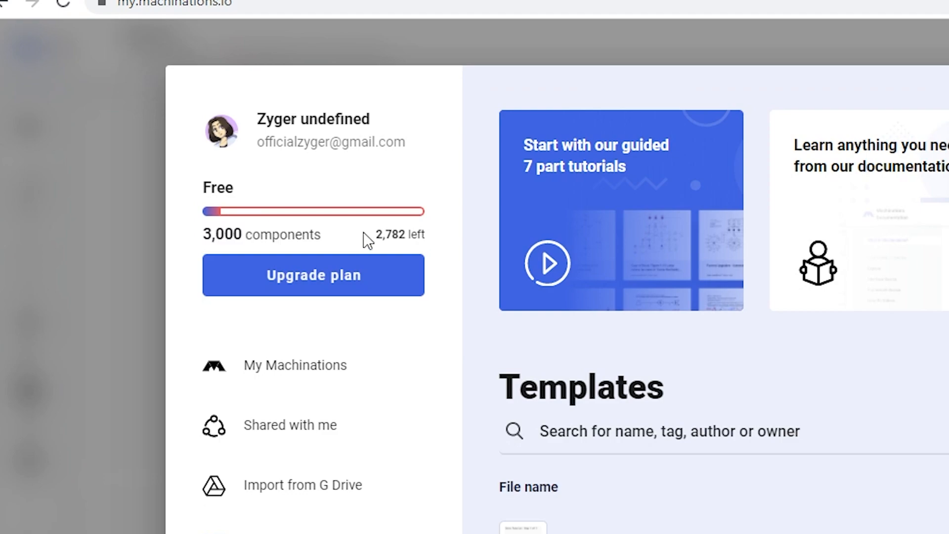
Step: Open the account panel showing the Free plan with 2,782 of 3,000 components left
click(313, 274)
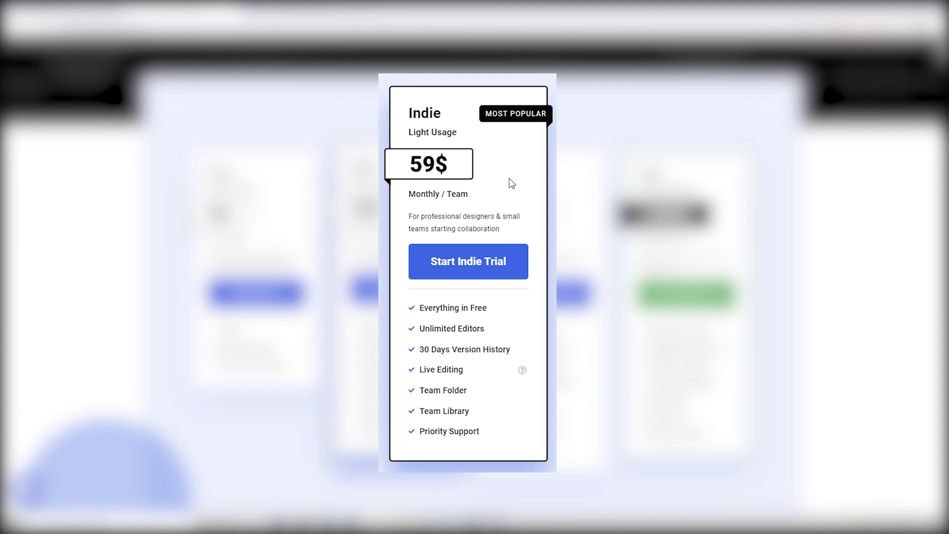
mouse_move(491, 317)
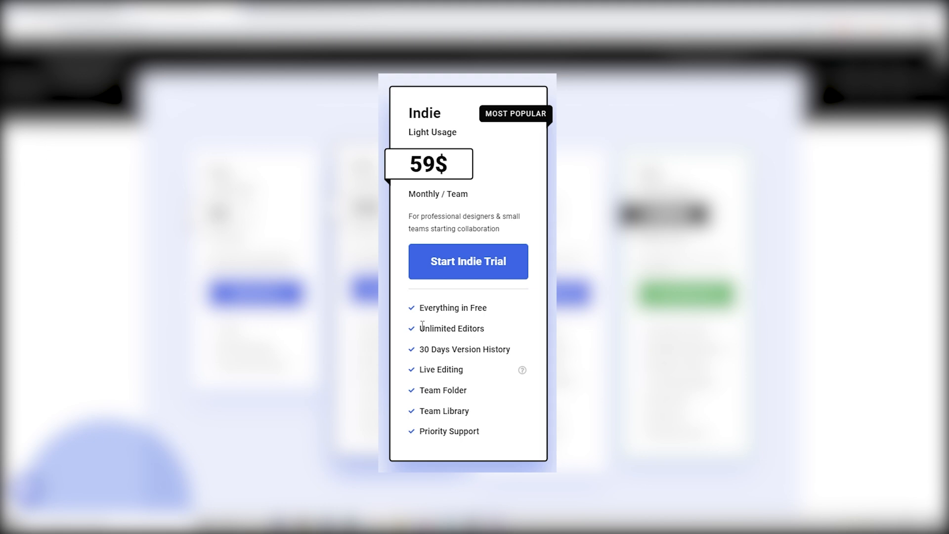
mouse_move(492, 367)
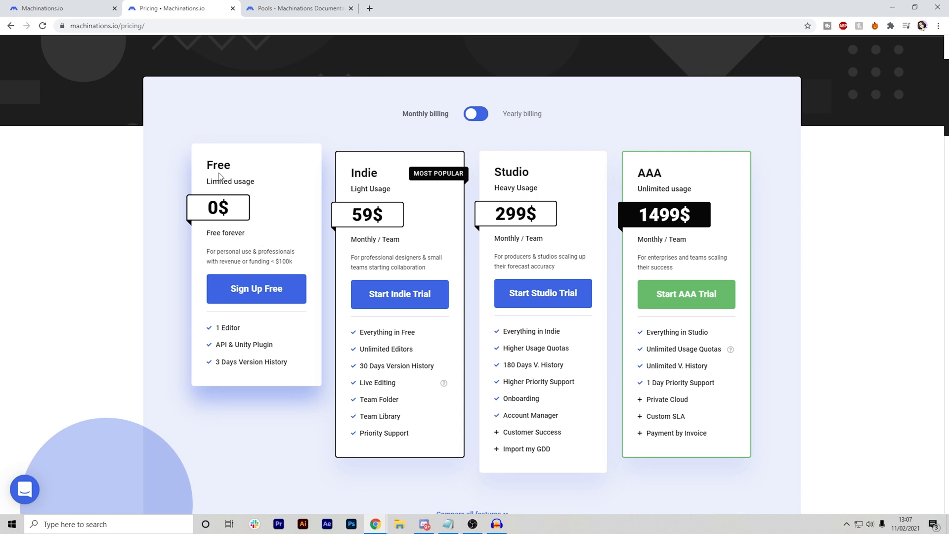
mouse_move(239, 228)
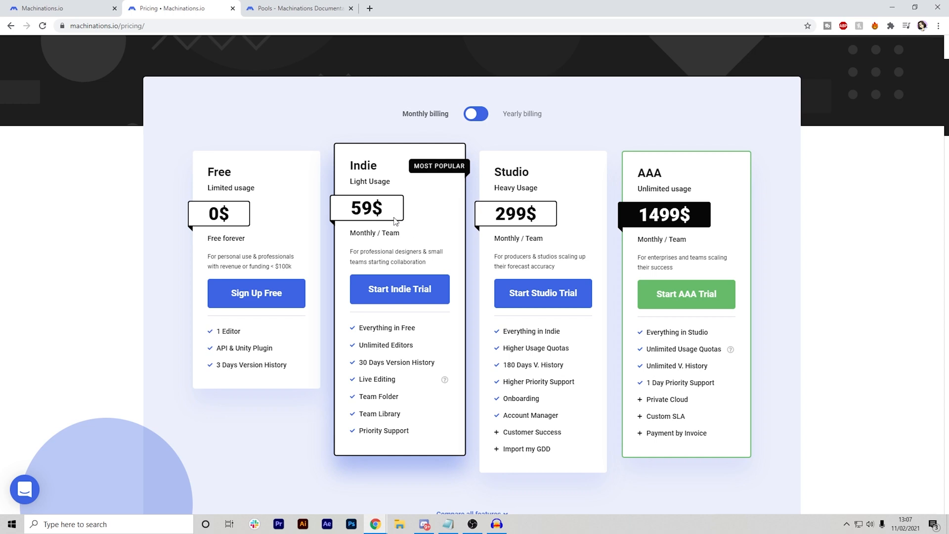
mouse_move(433, 435)
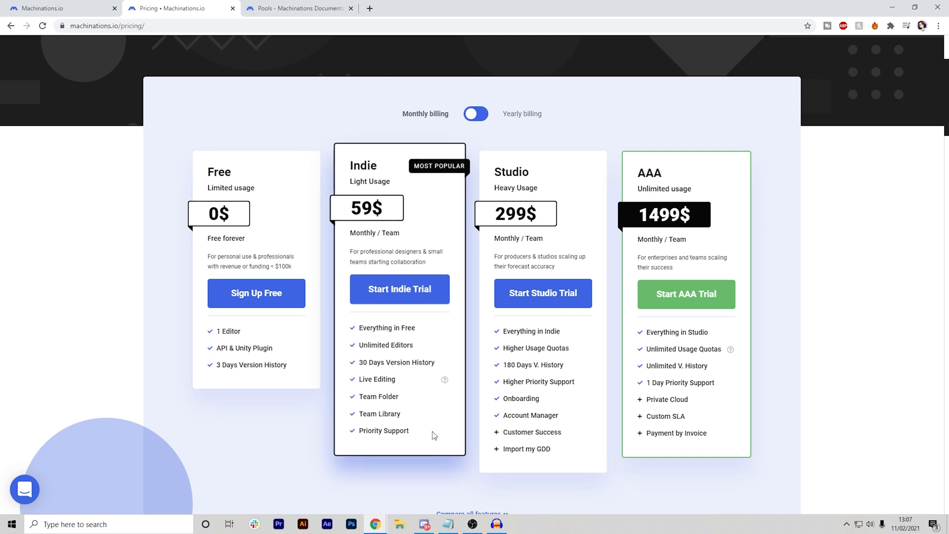
mouse_move(423, 380)
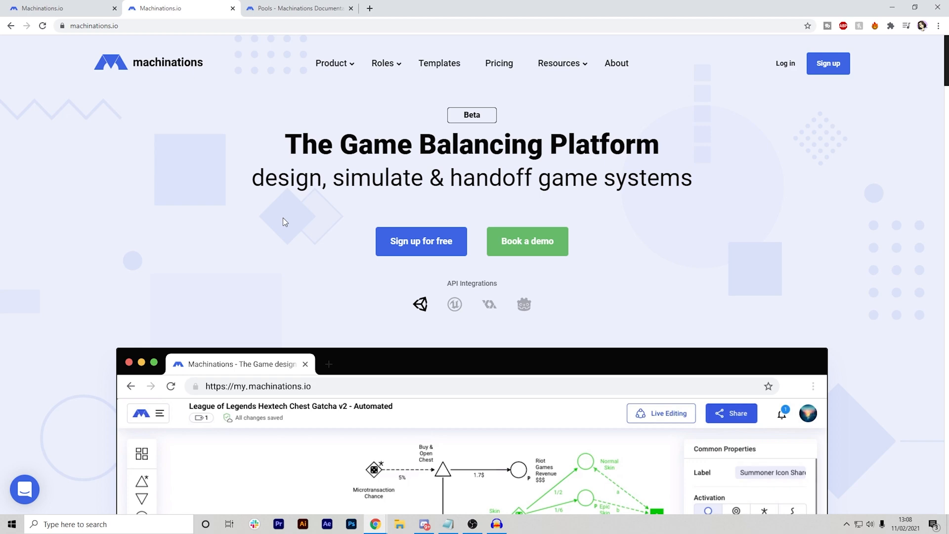
Step: Scroll the homepage down to the API integrations section
scroll(down, 3)
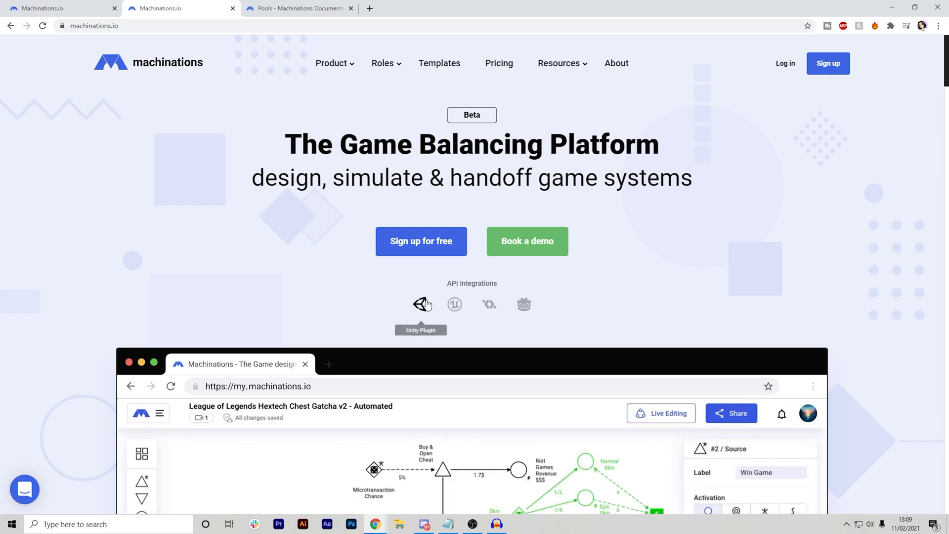
mouse_move(455, 304)
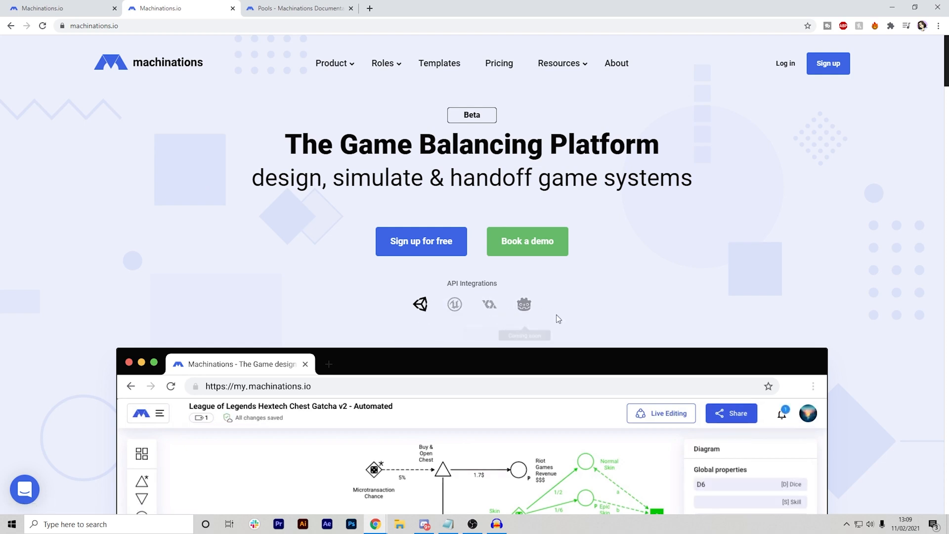
mouse_move(425, 329)
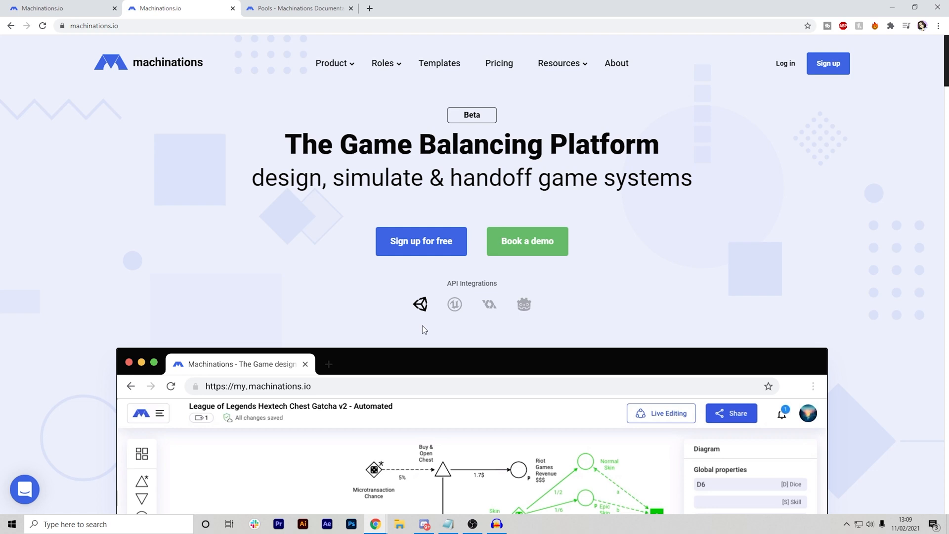